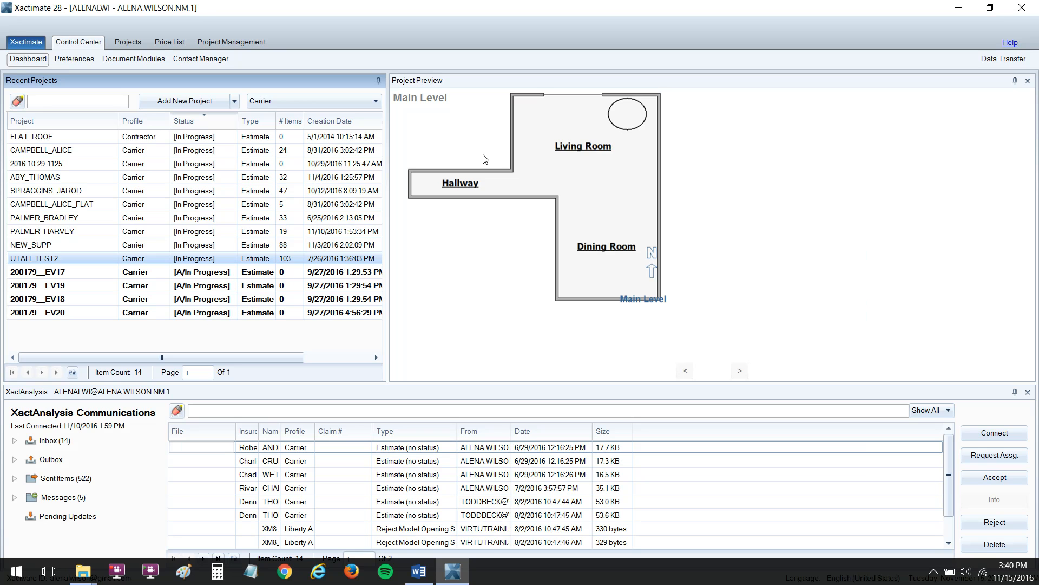
mouse_move(70, 52)
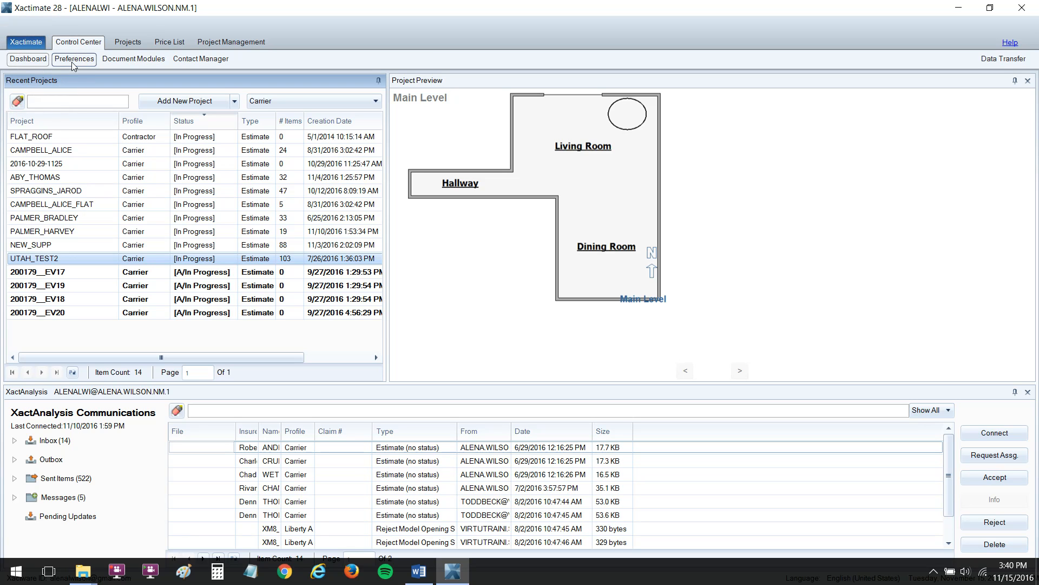
mouse_move(71, 68)
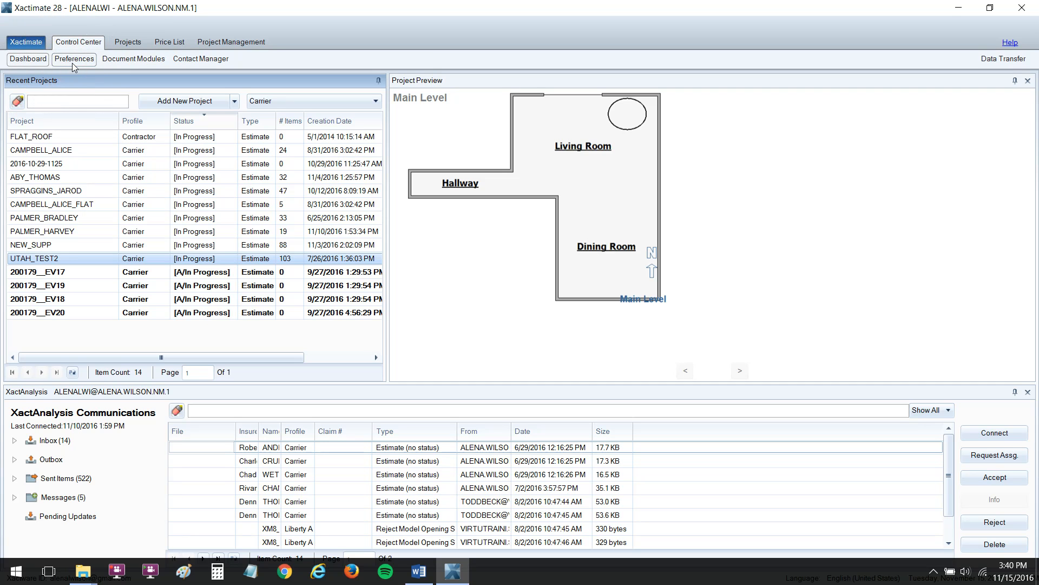
Open Preferences, review the settings scopes and profiles, and keep the Carrier profile selected
left_click(74, 59)
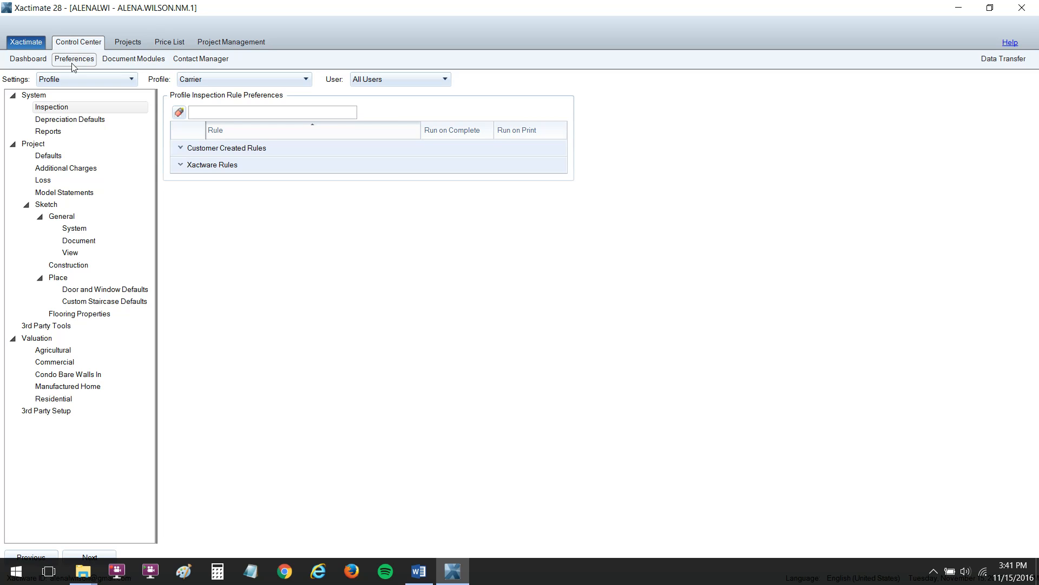
mouse_move(73, 66)
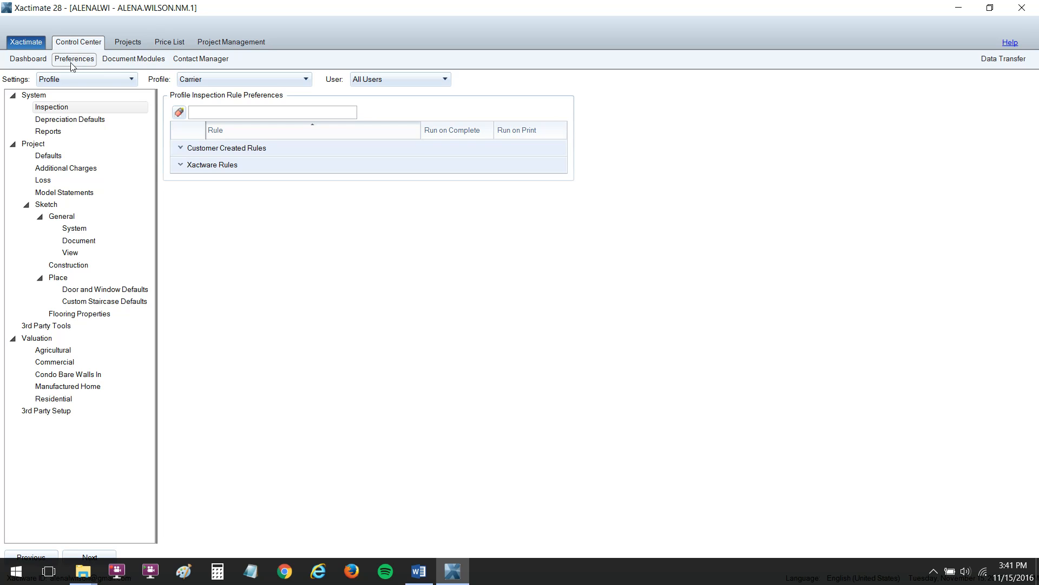
mouse_move(79, 78)
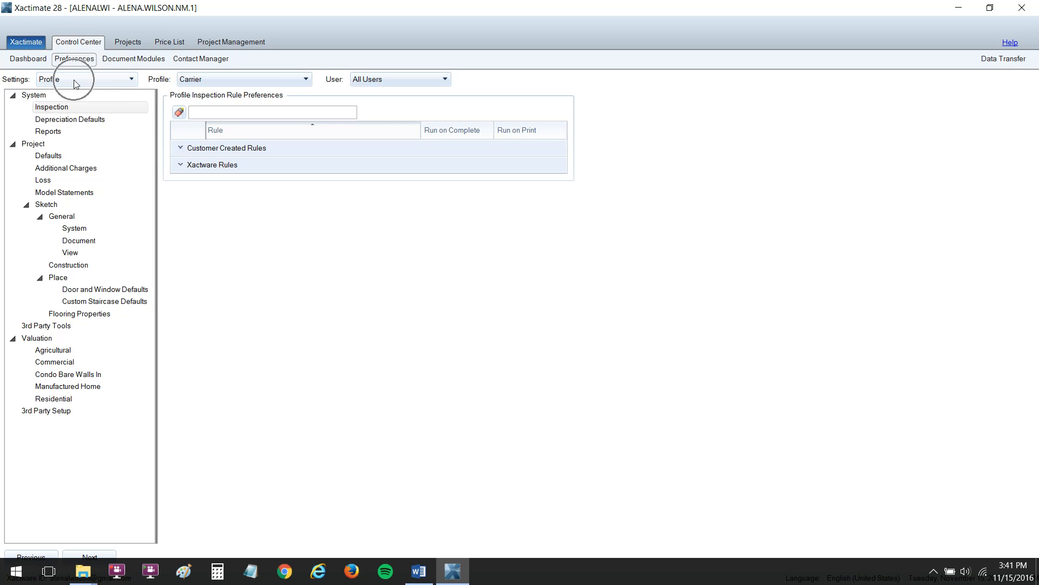
left_click(86, 79)
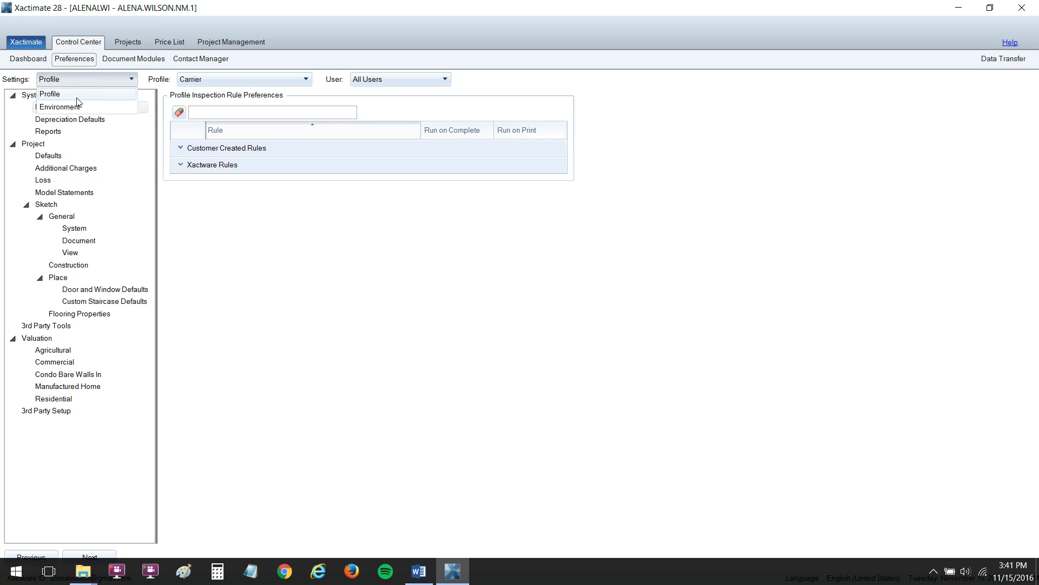
mouse_move(60, 106)
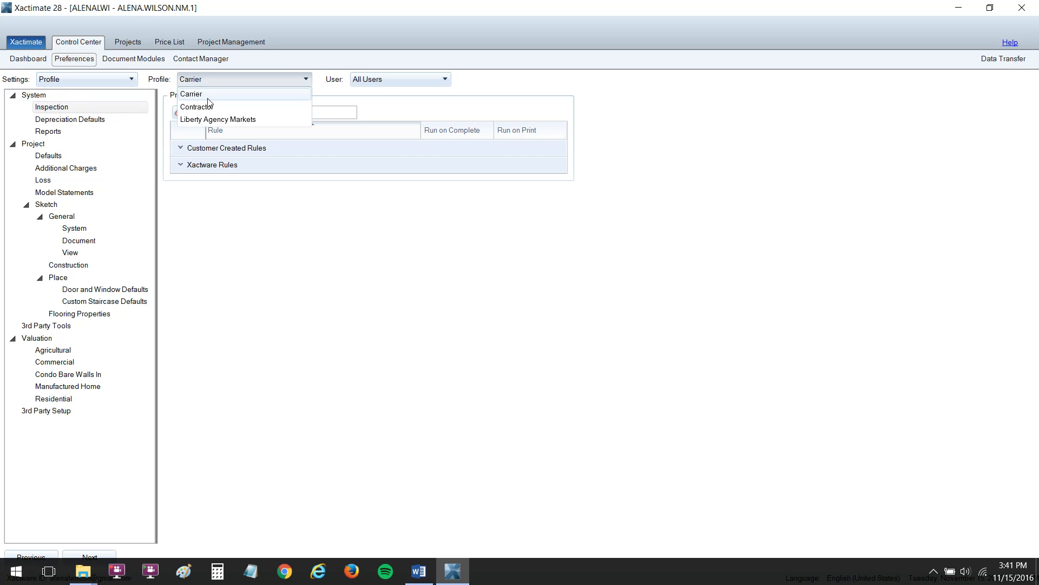
left_click(191, 94)
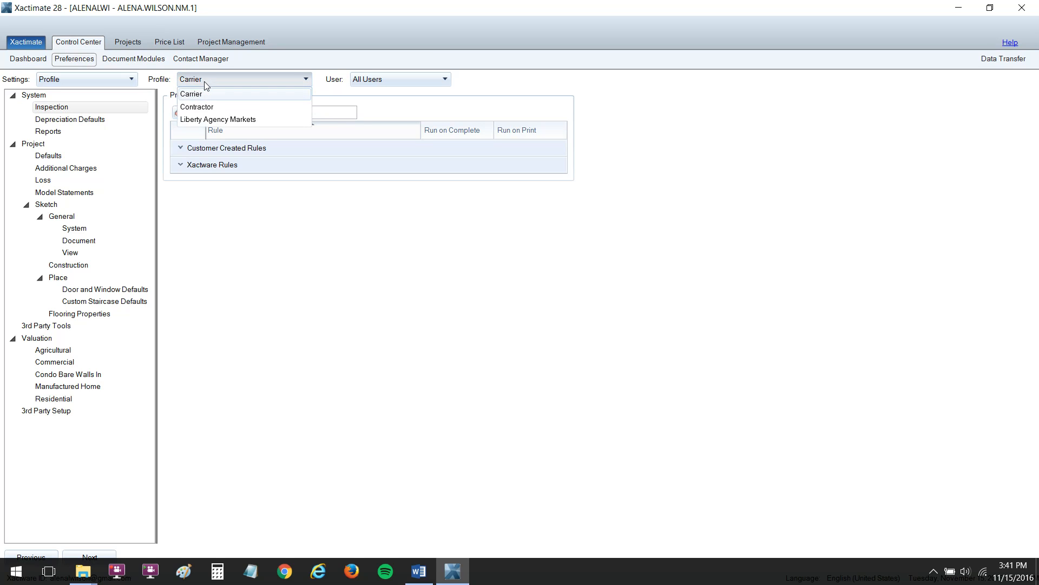
left_click(190, 94)
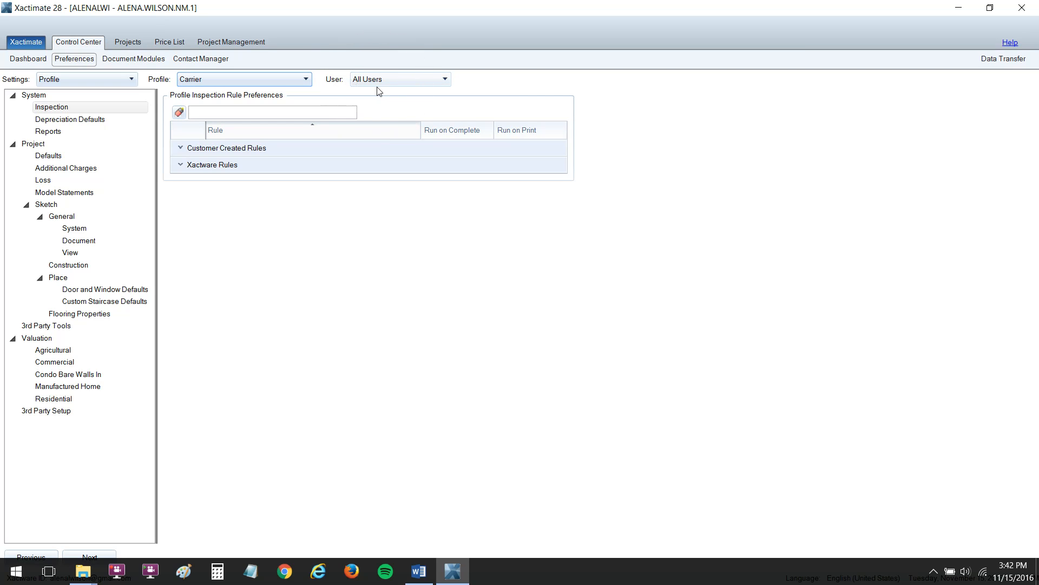
mouse_move(396, 81)
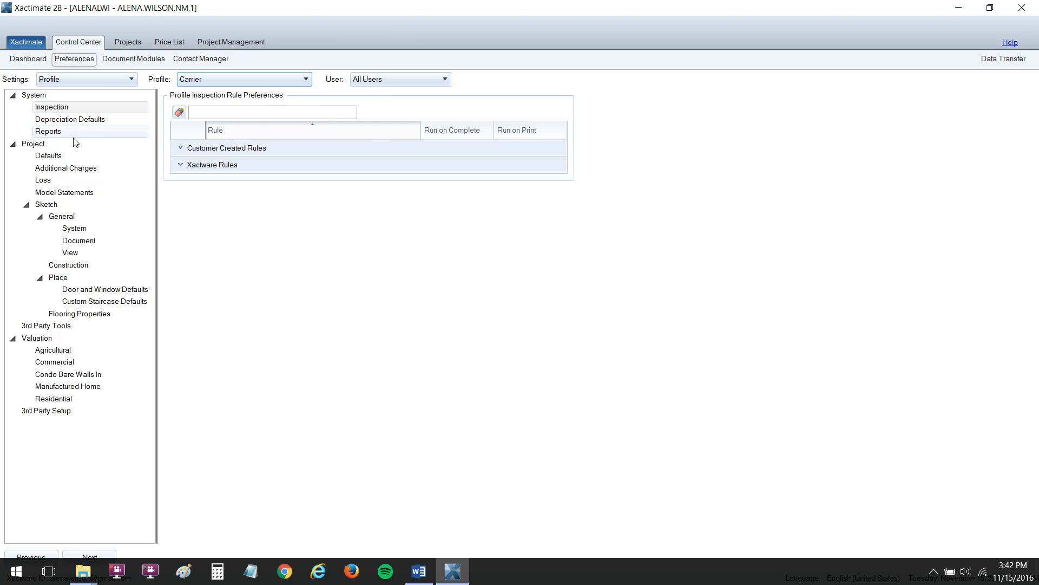
mouse_move(74, 141)
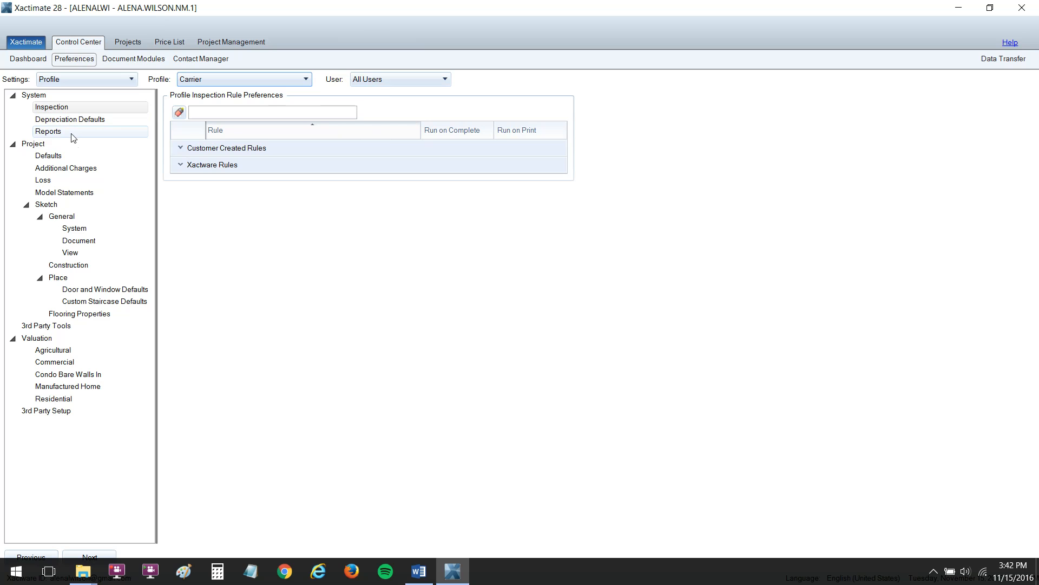
mouse_move(77, 135)
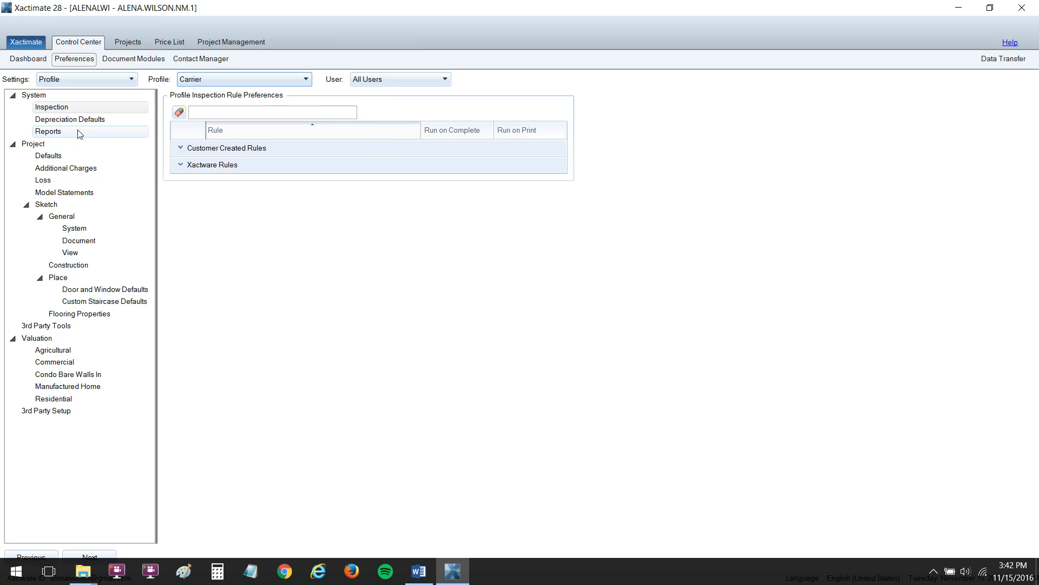
Show Carrier's Reports preferences: email export, English report language, resequencing prompts
left_click(47, 131)
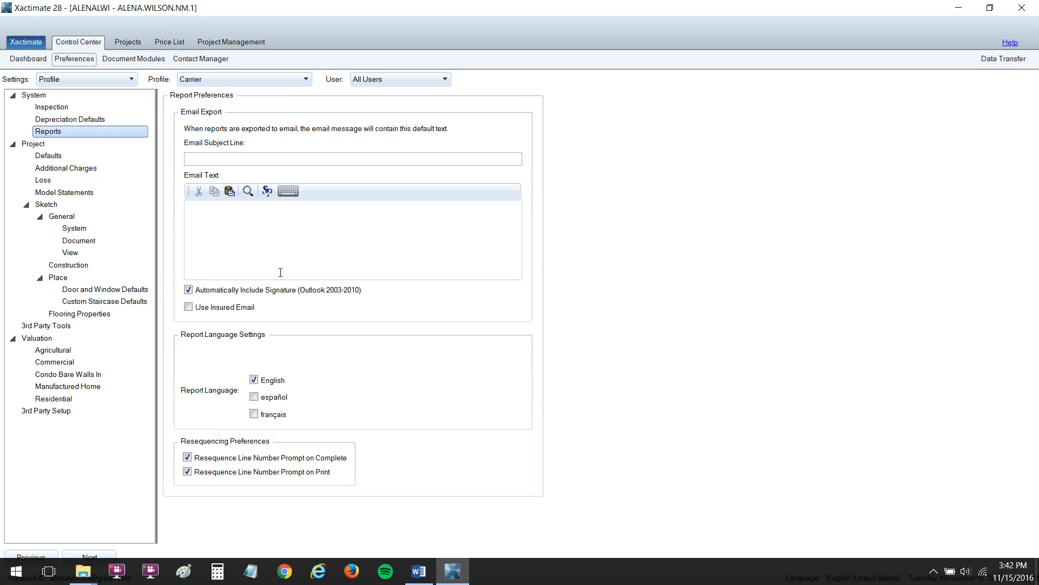
mouse_move(282, 467)
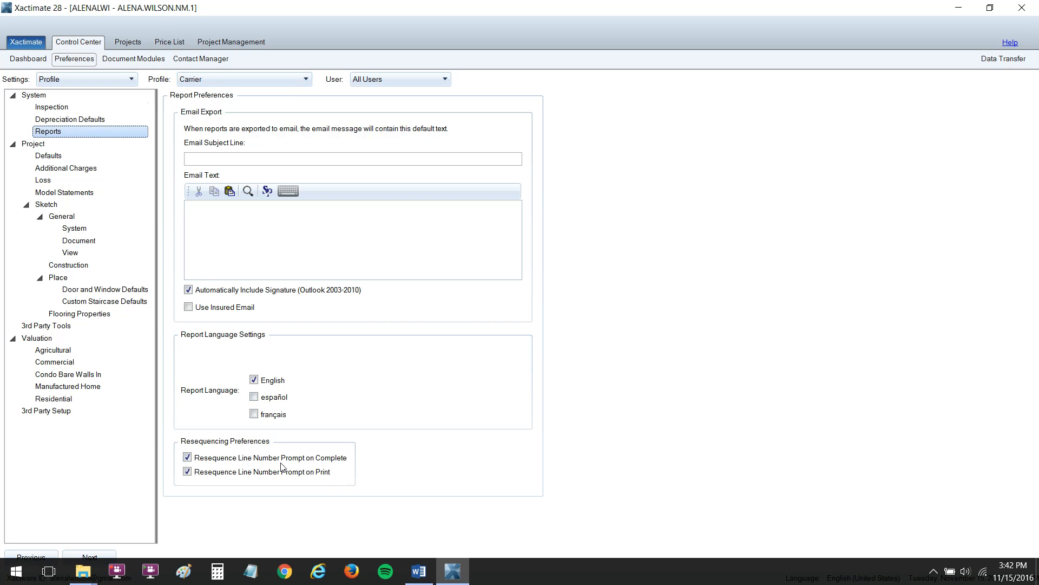
mouse_move(326, 482)
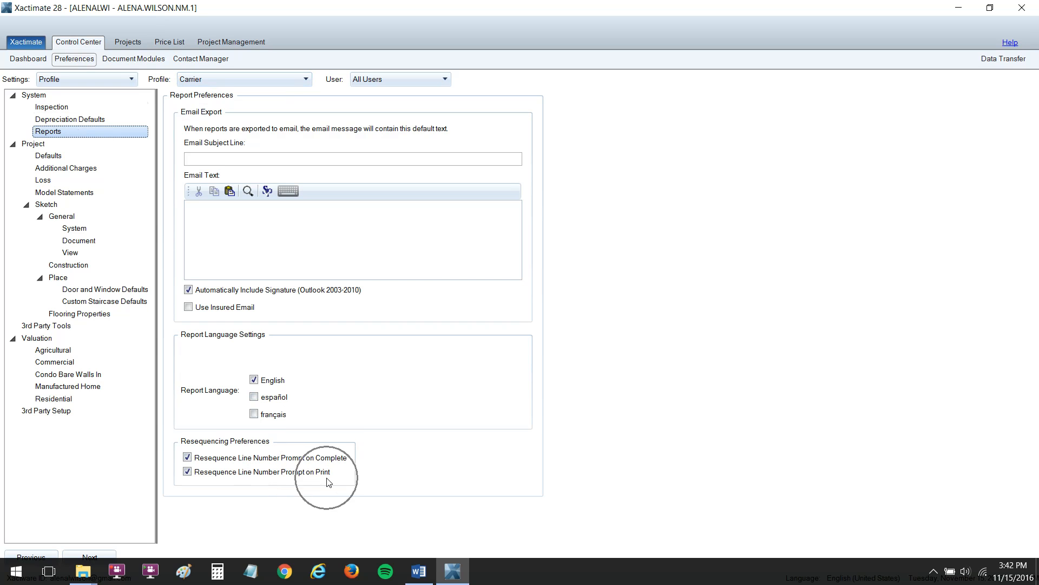
left_click(327, 482)
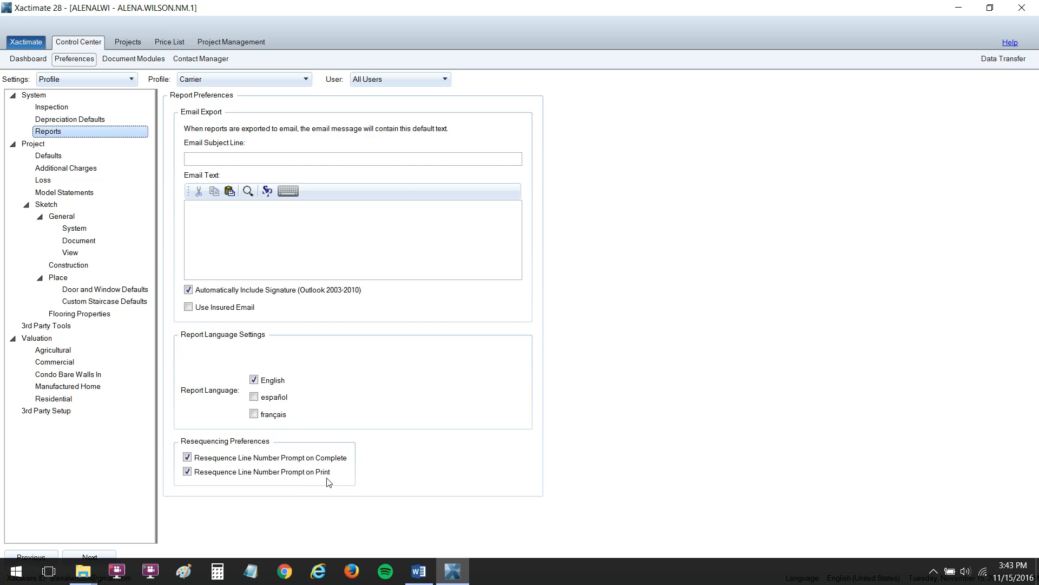
left_click(188, 472)
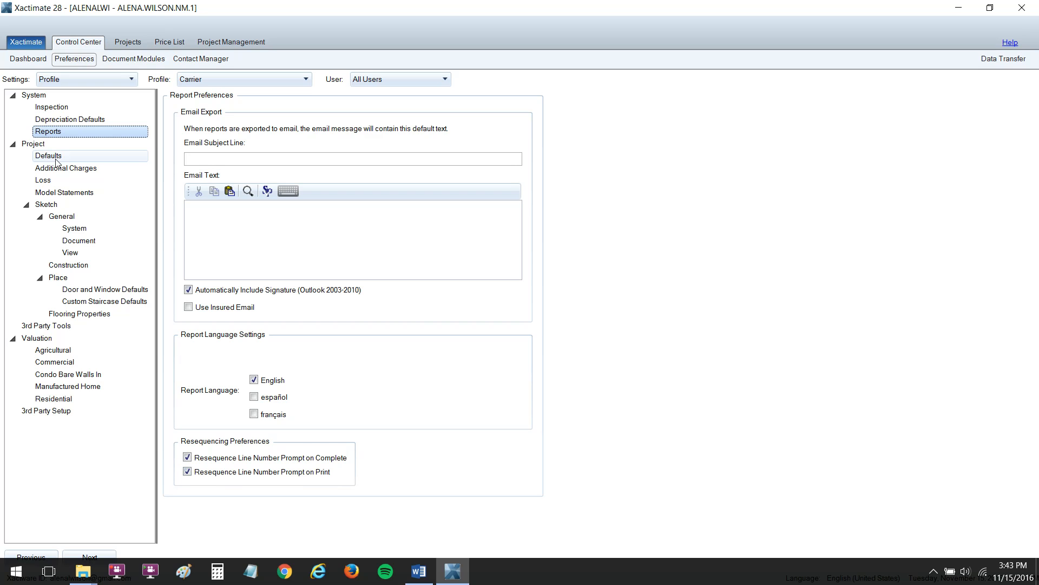
Review Project Defaults, then show Model Statements with profile-defined statements chosen
left_click(48, 155)
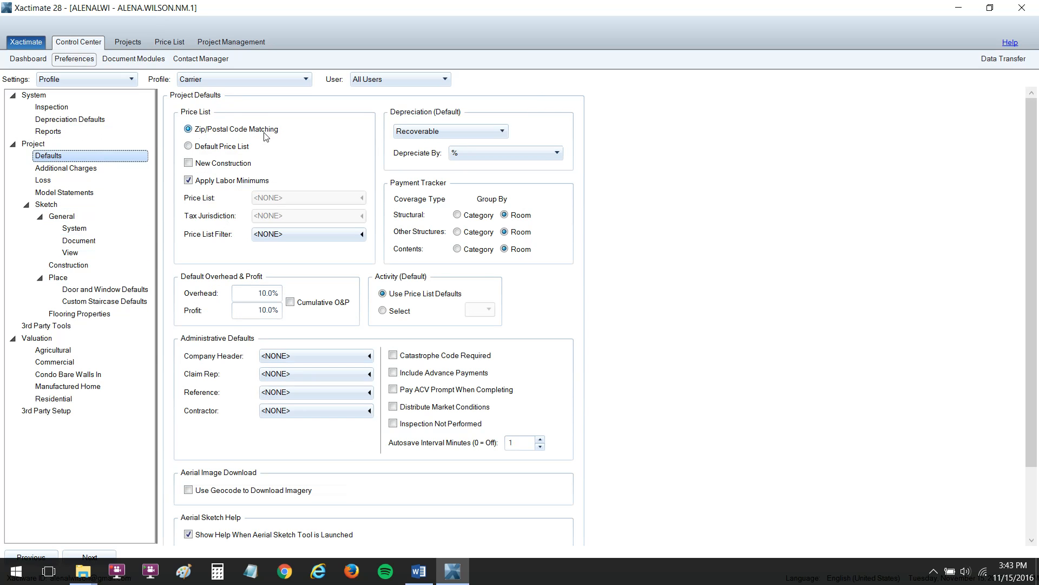
mouse_move(238, 135)
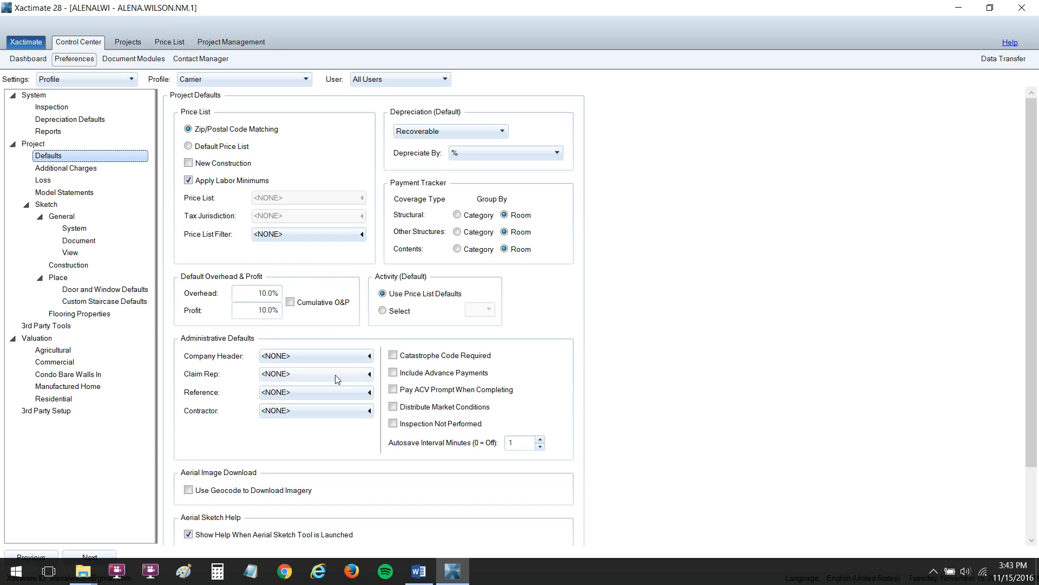
mouse_move(336, 377)
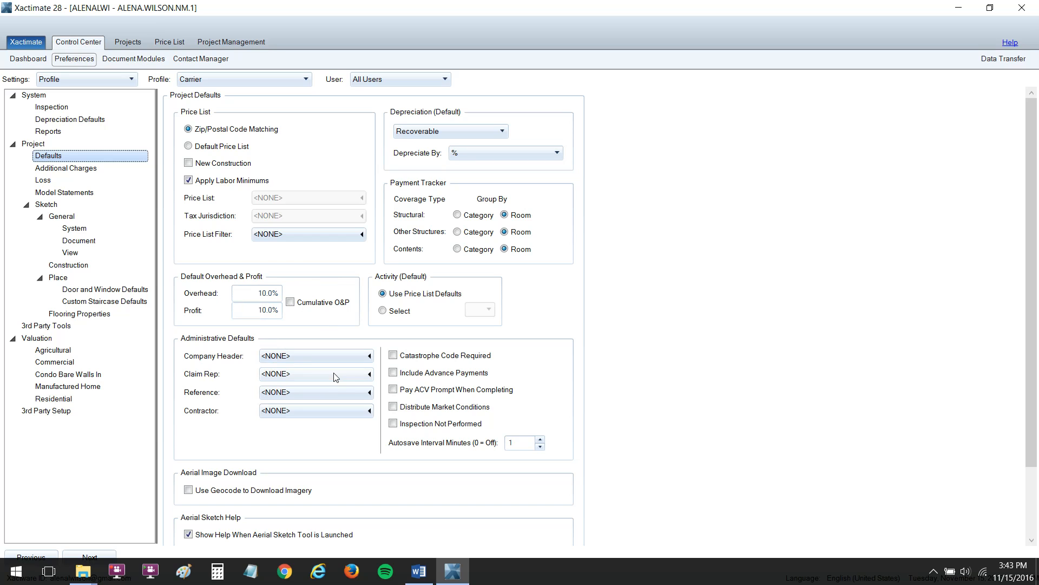
mouse_move(331, 391)
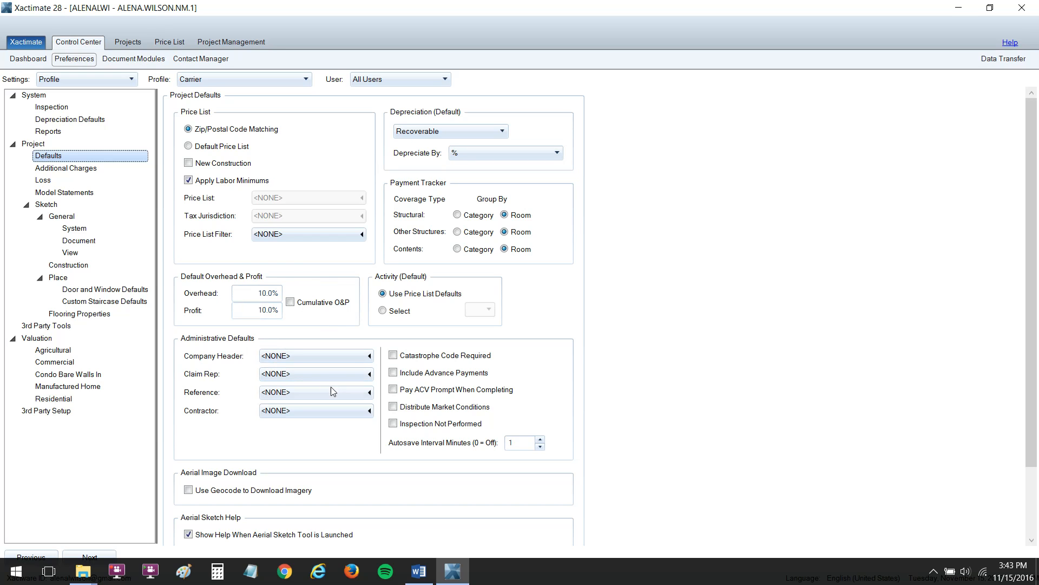
mouse_move(317, 368)
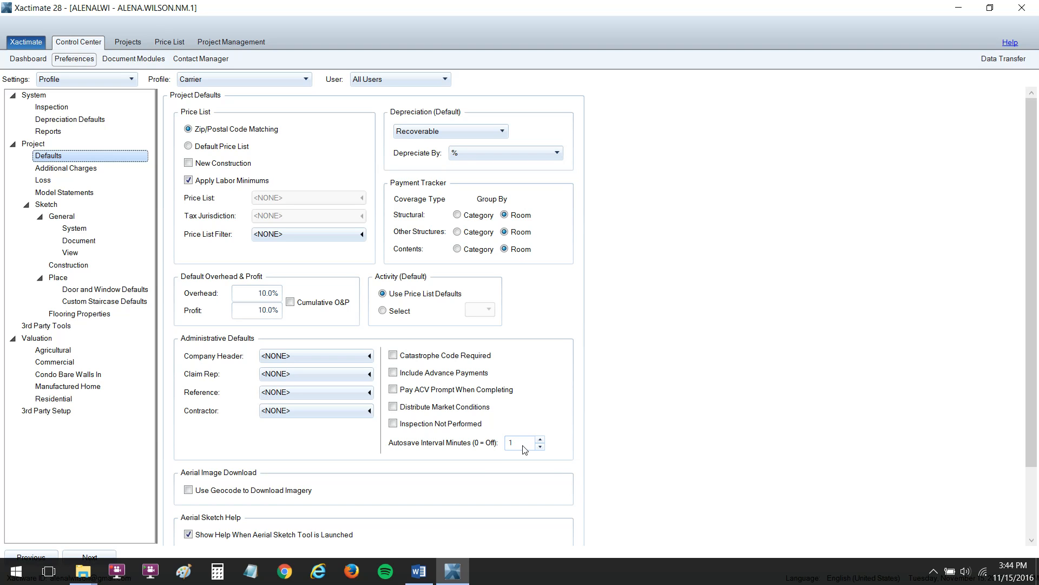
left_click(523, 450)
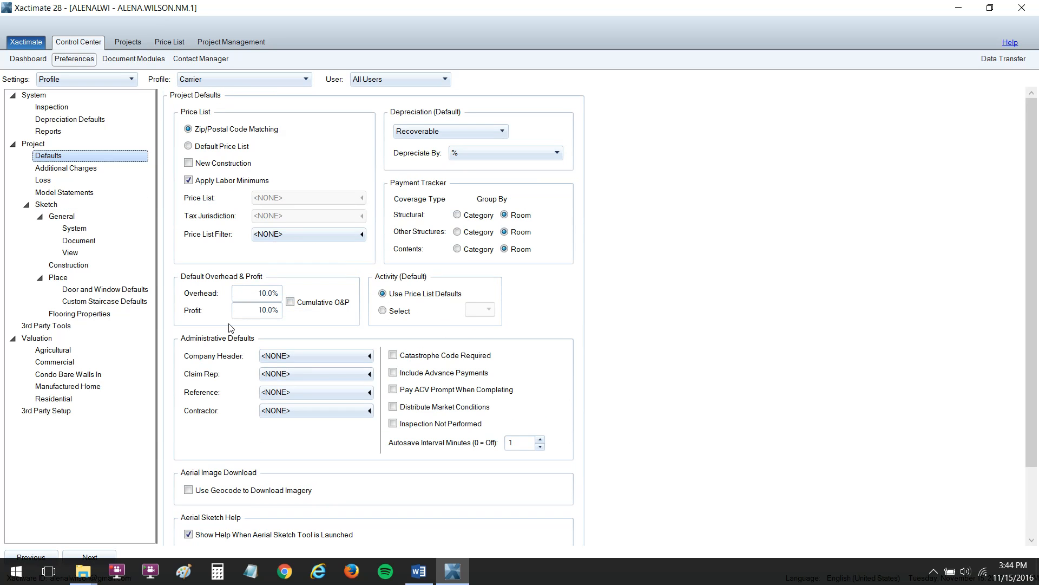
left_click(64, 192)
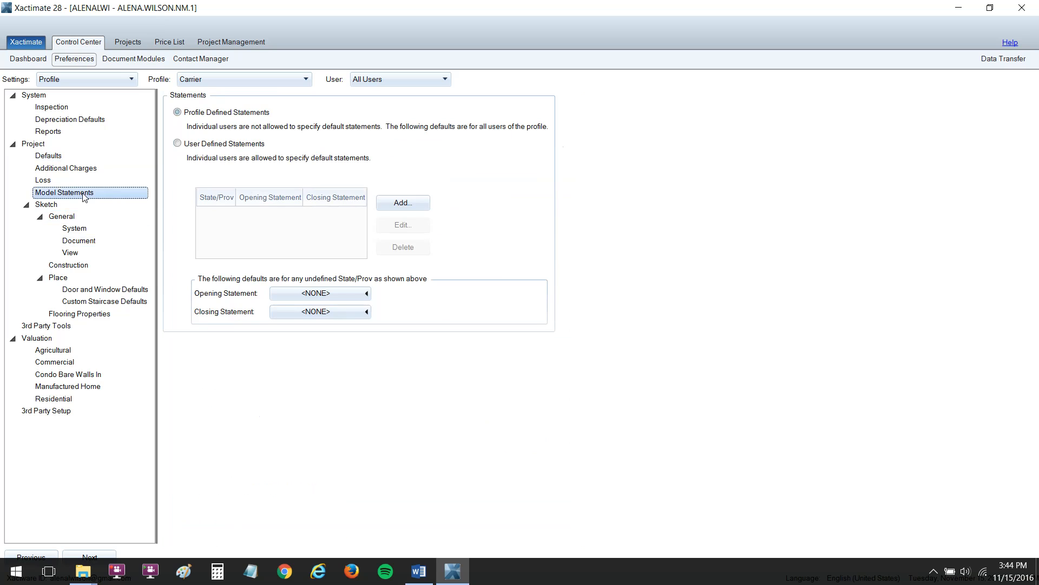
left_click(177, 111)
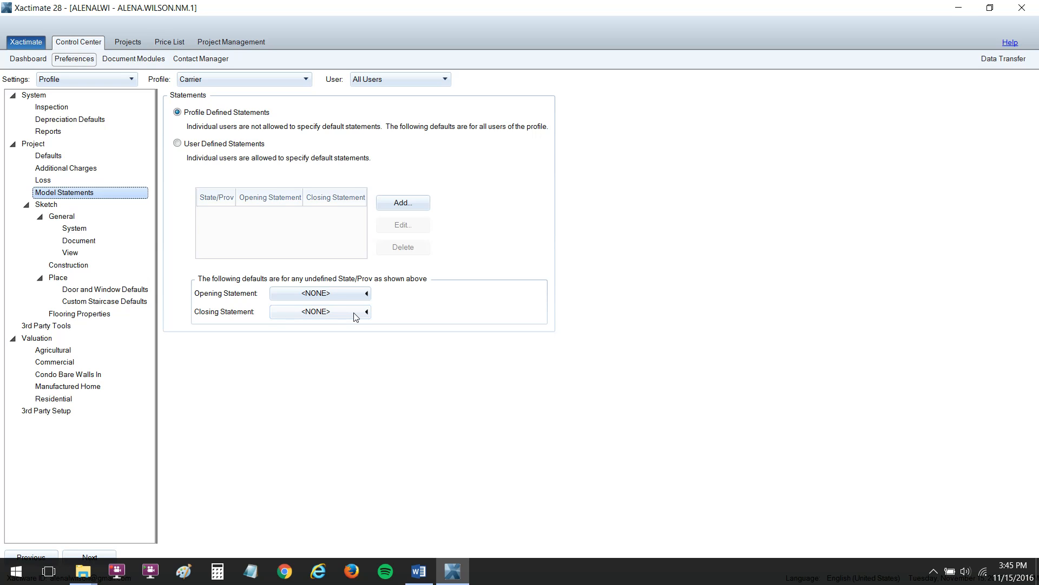
mouse_move(91, 211)
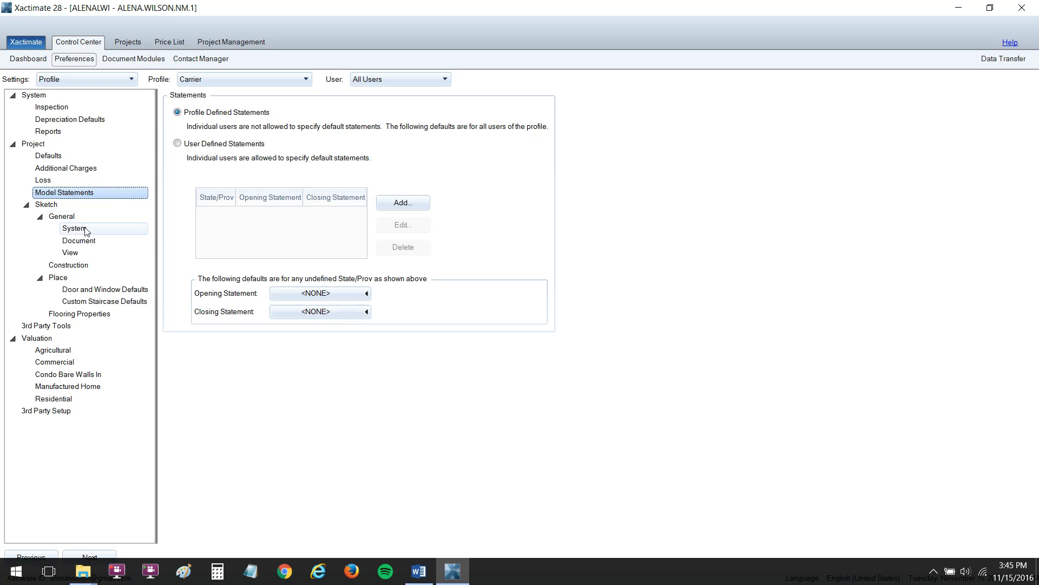
left_click(73, 228)
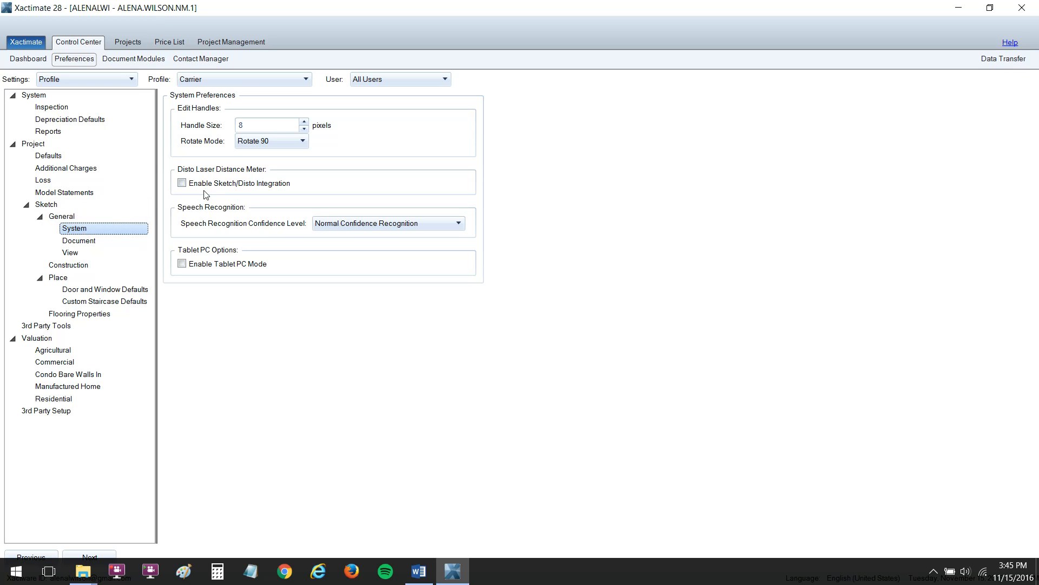
left_click(265, 125)
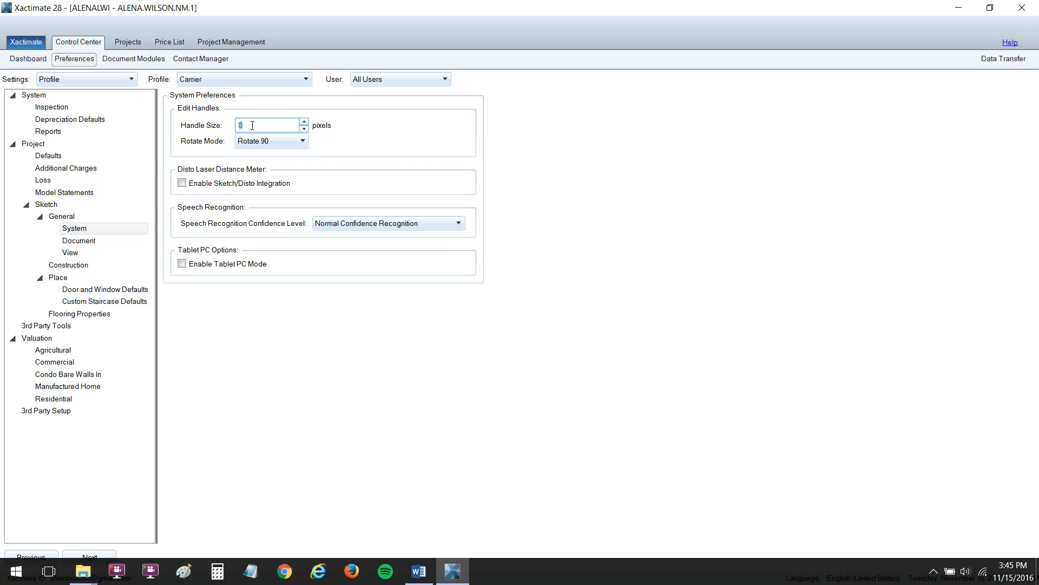
type("12")
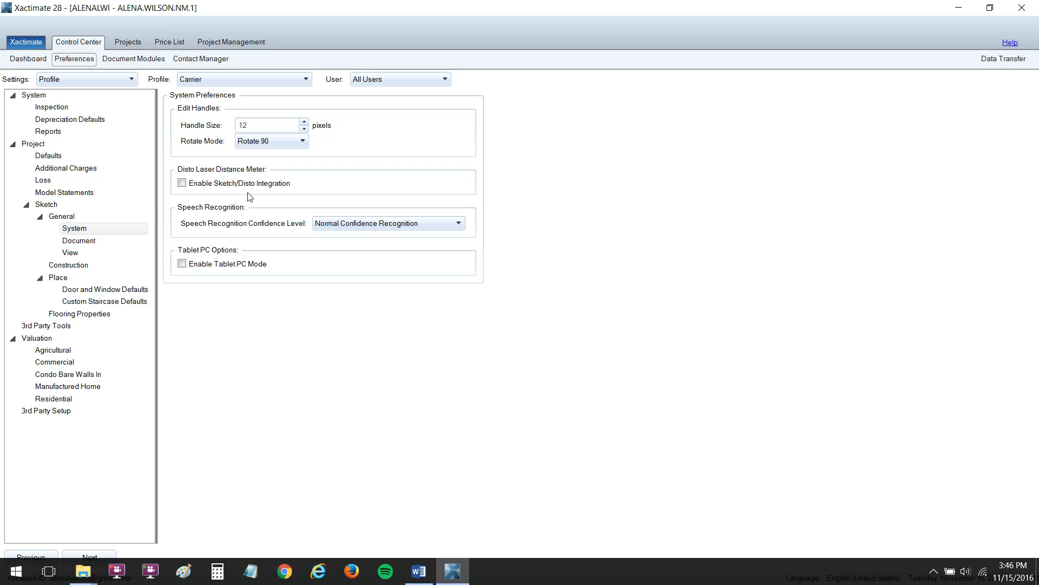
mouse_move(307, 218)
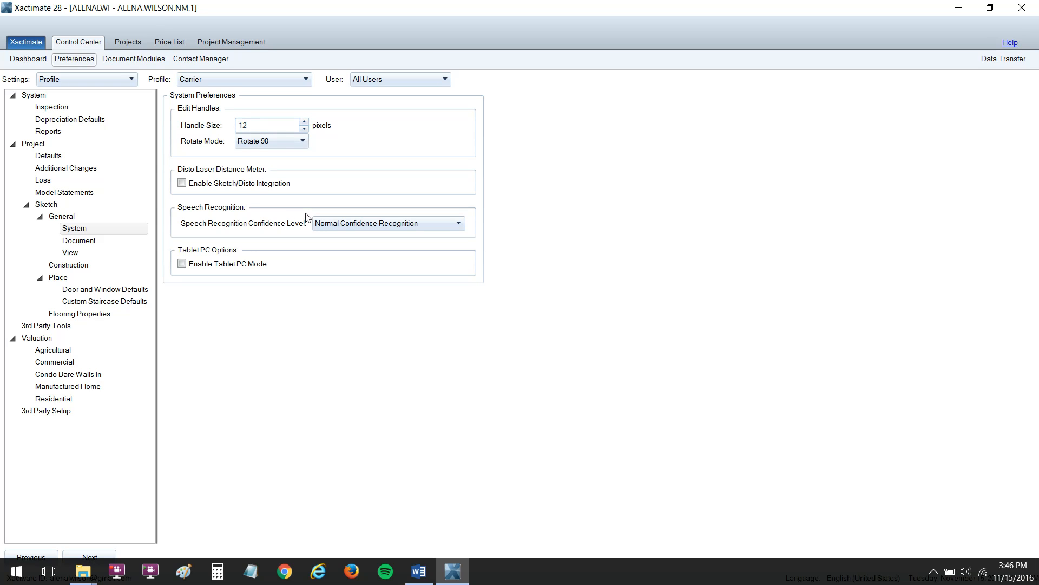
left_click(182, 183)
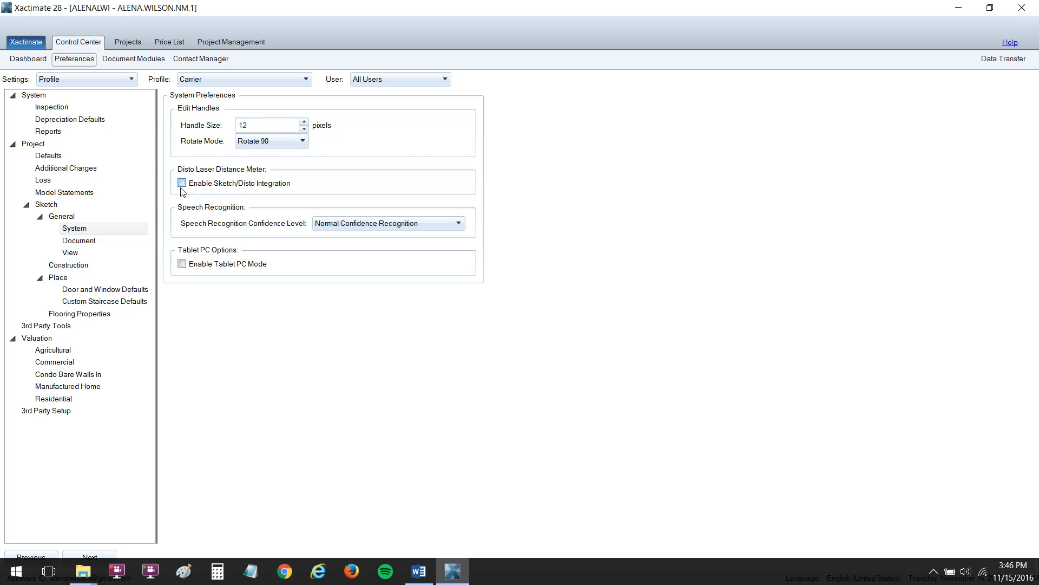
left_click(182, 183)
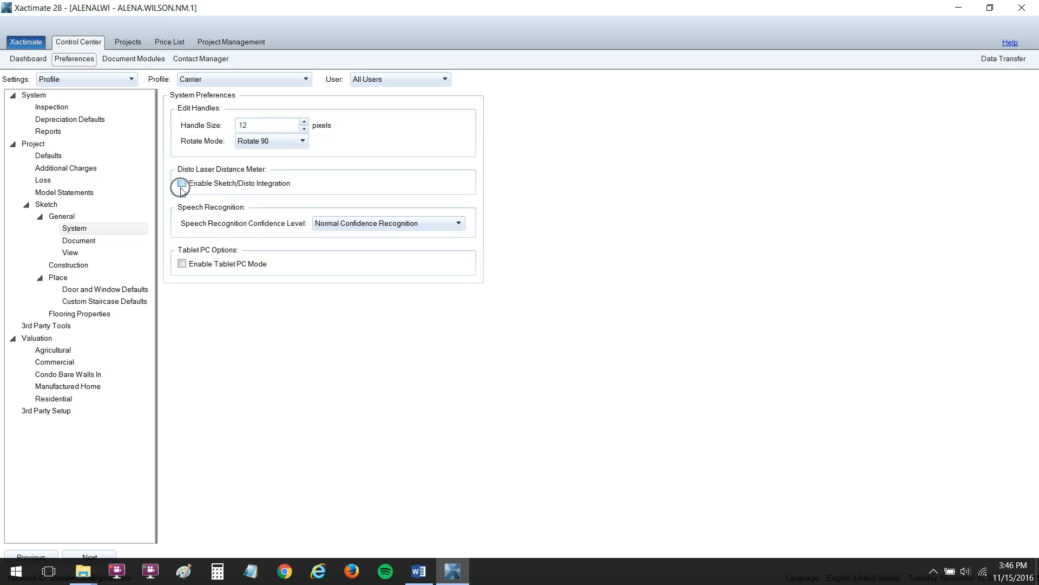
left_click(183, 183)
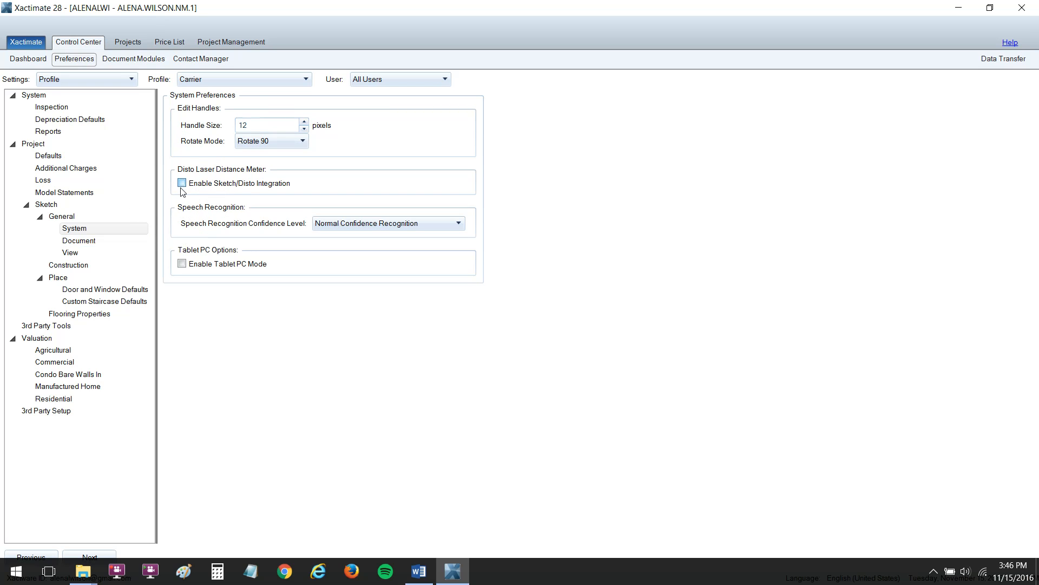
left_click(182, 183)
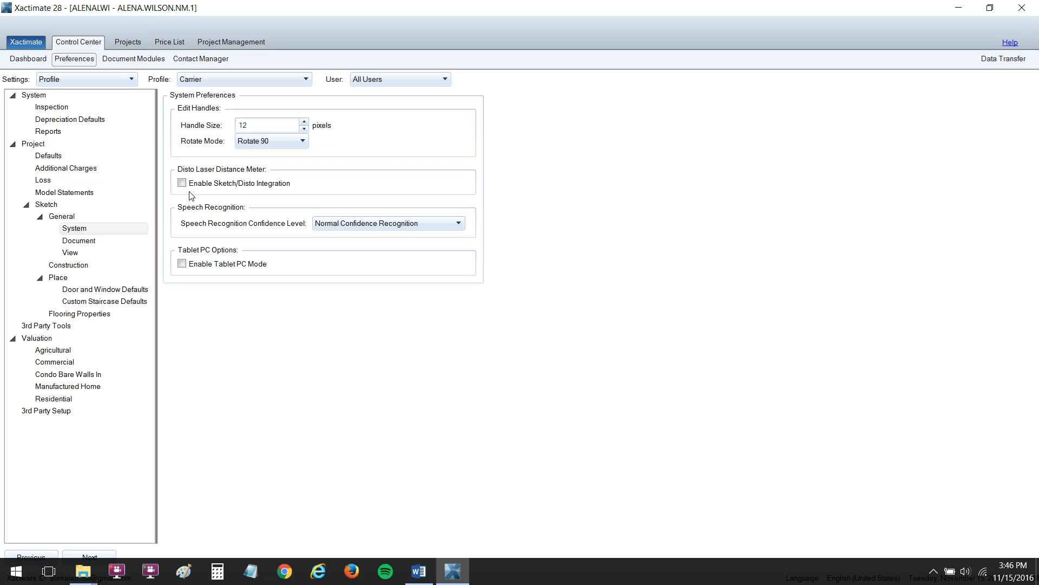
left_click(182, 183)
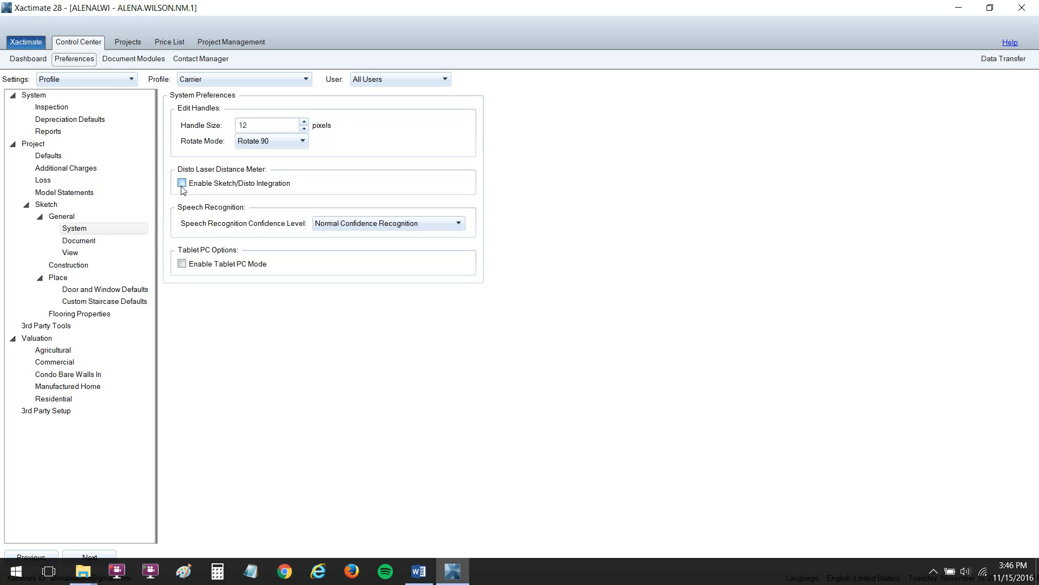
left_click(182, 183)
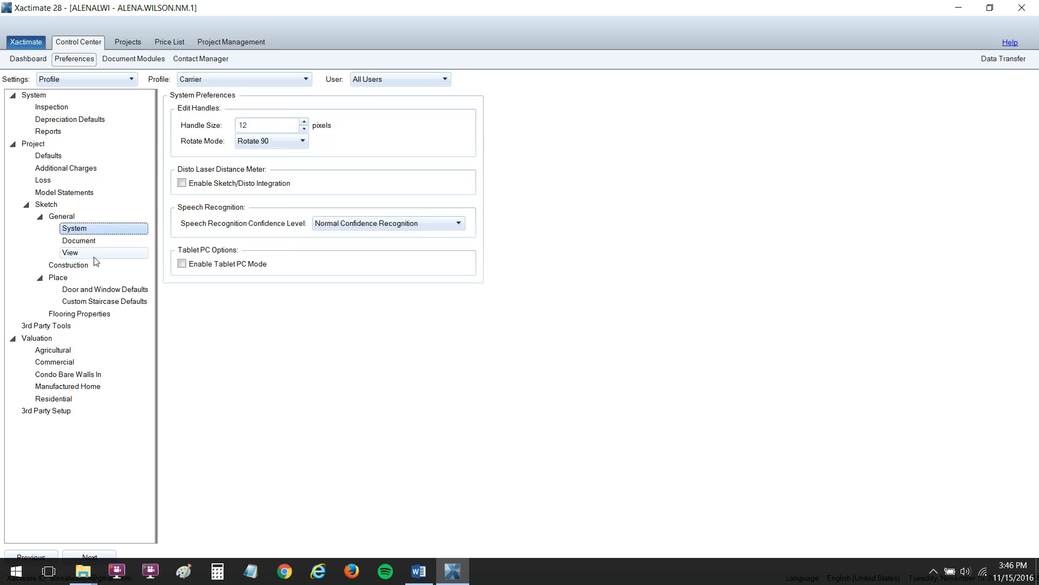
Enter 12 for base and measurement font sizes in Sketch > General > View
left_click(71, 253)
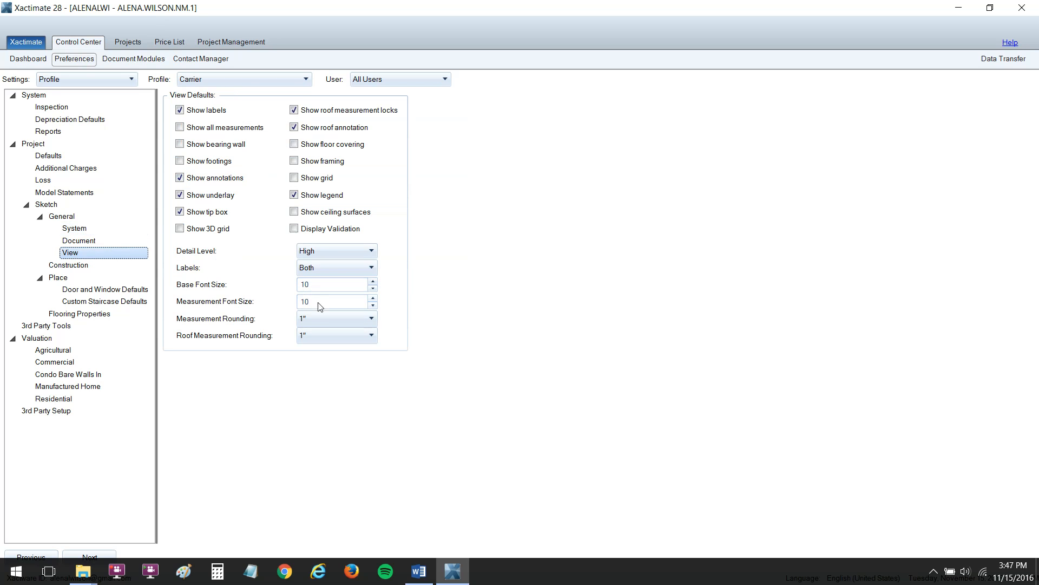
left_click(332, 284)
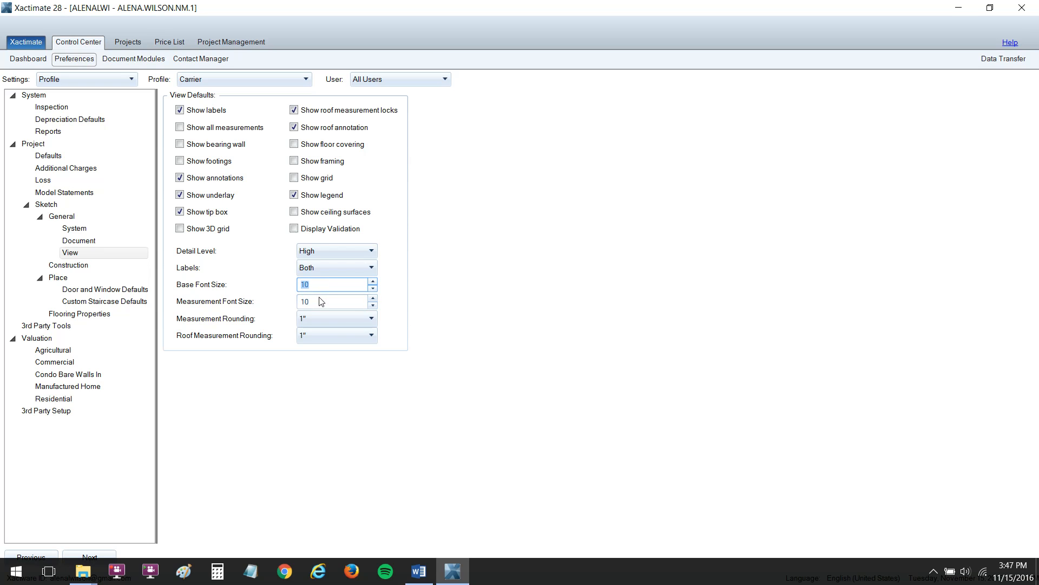
type("12")
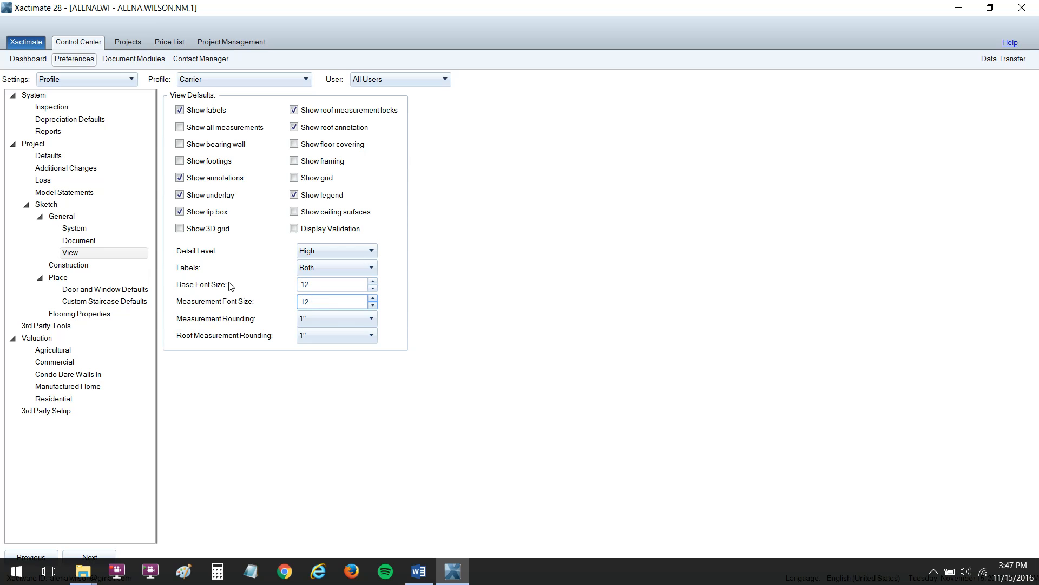
left_click(331, 301)
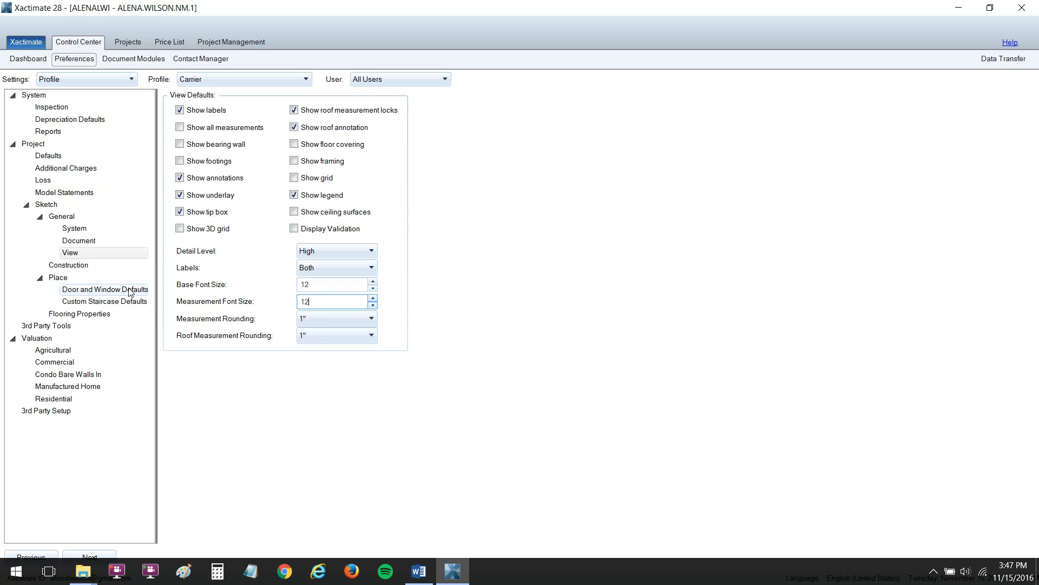
Review Door and Window Defaults: 5'×4' picture windows, 2'6"×6'8" flush doors, door deduction off
left_click(104, 290)
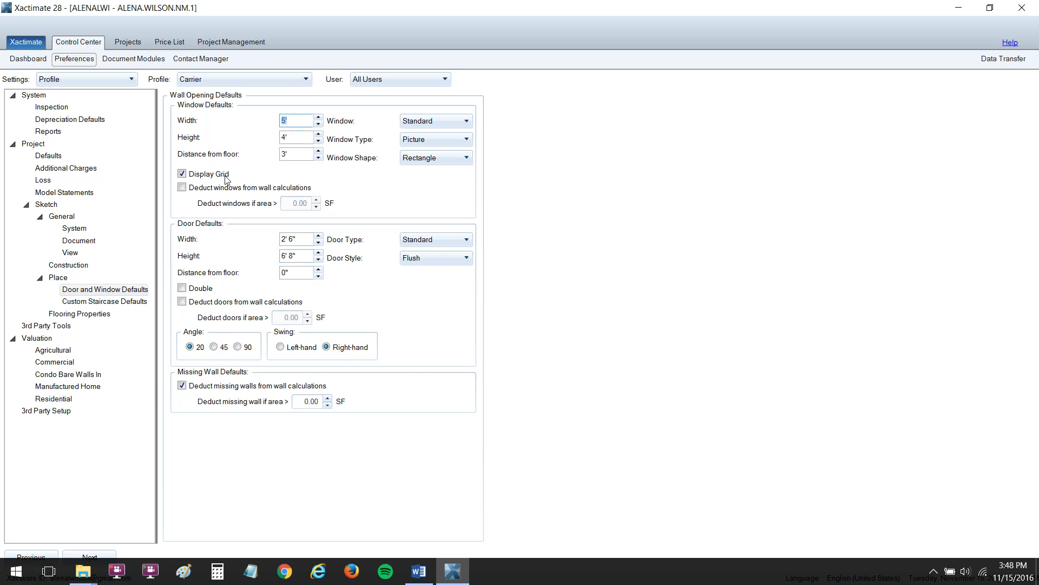
left_click(183, 187)
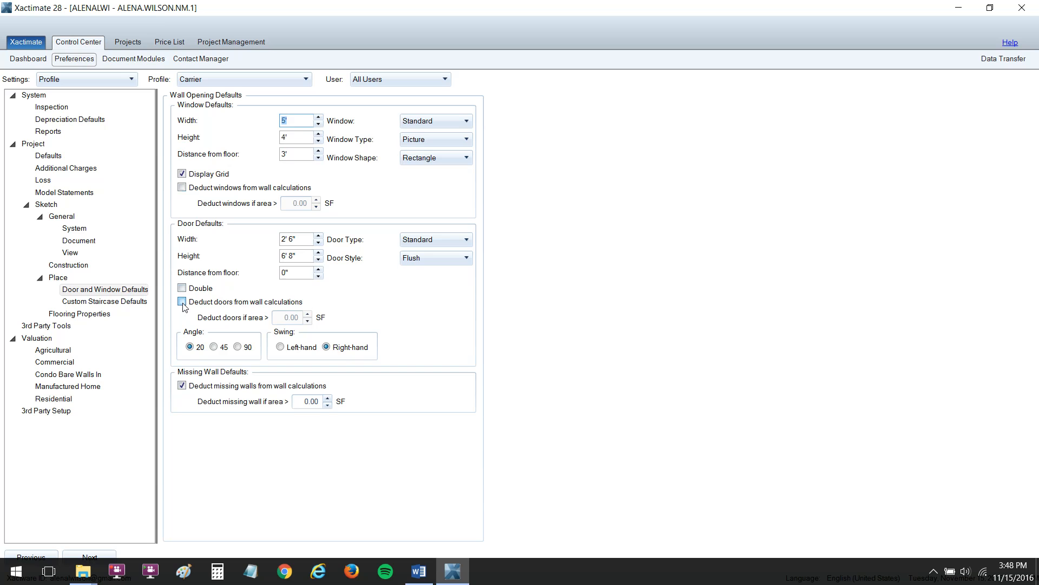
left_click(182, 302)
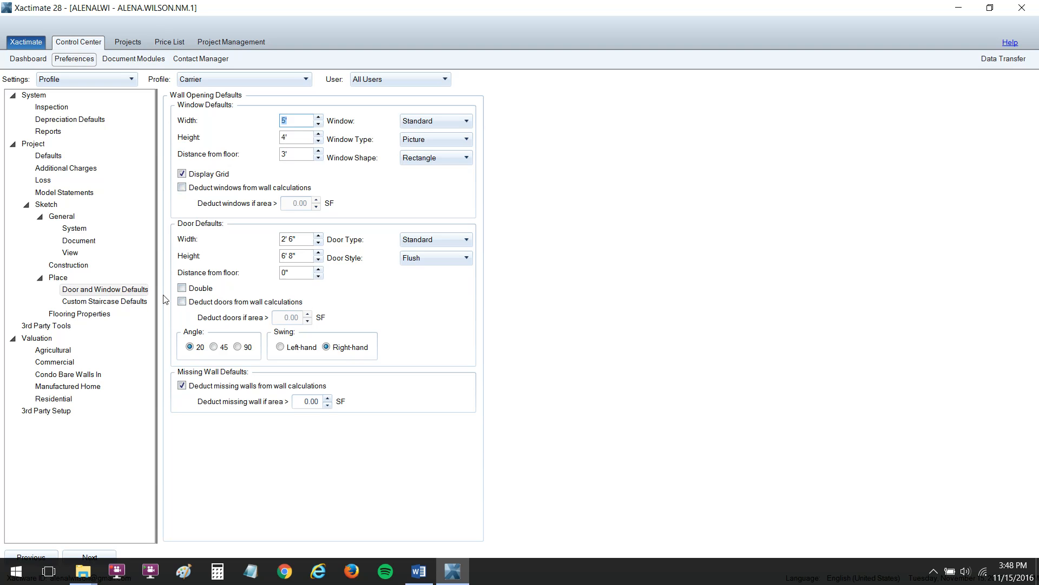
left_click(183, 302)
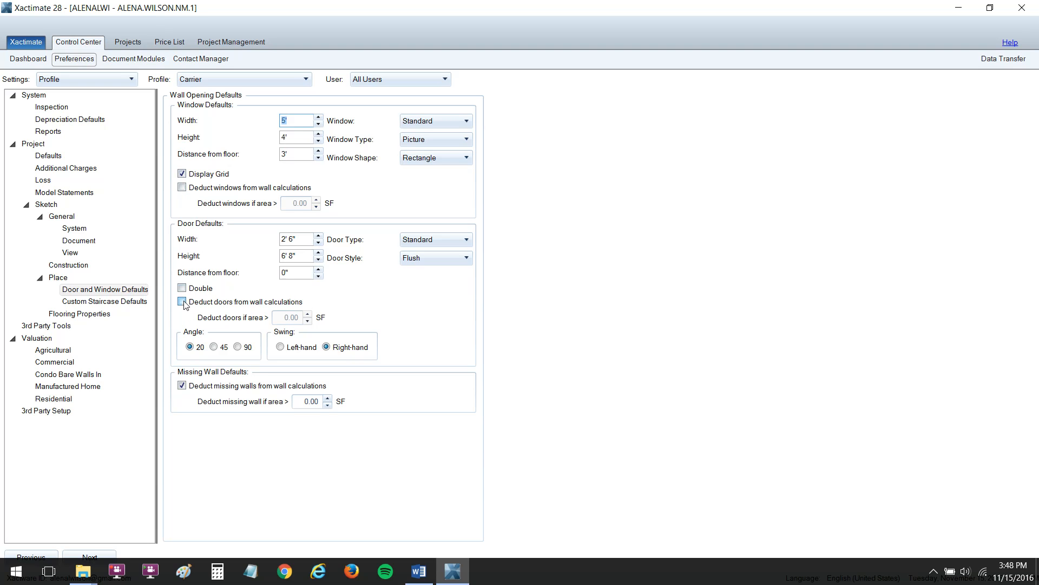
left_click(183, 300)
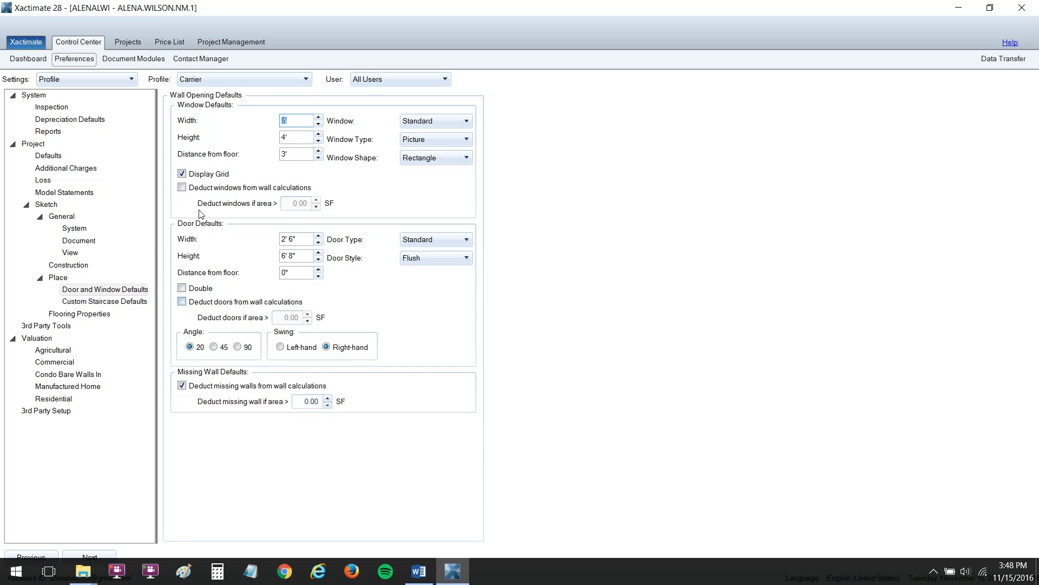
mouse_move(219, 272)
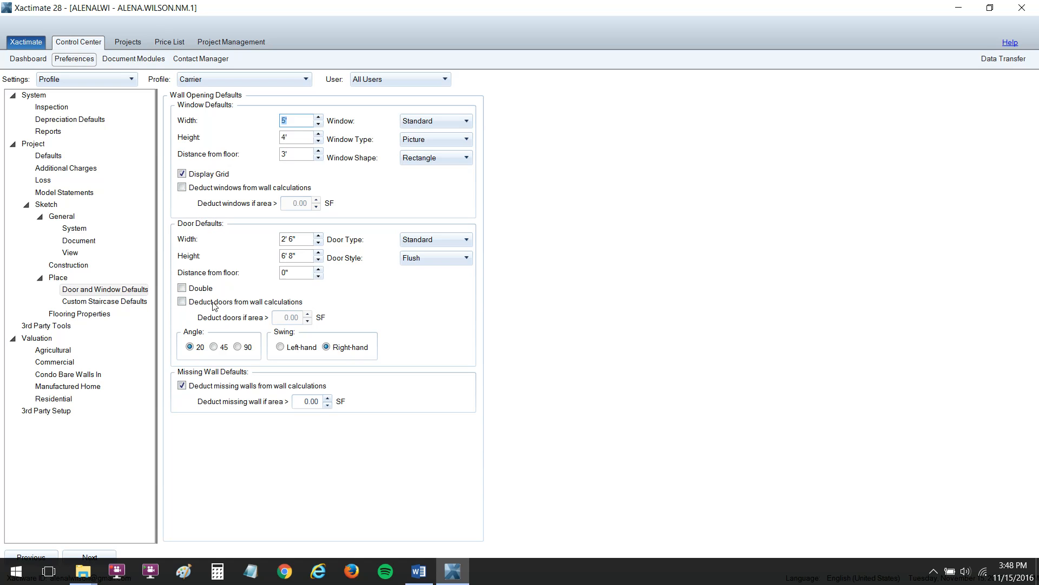
mouse_move(219, 264)
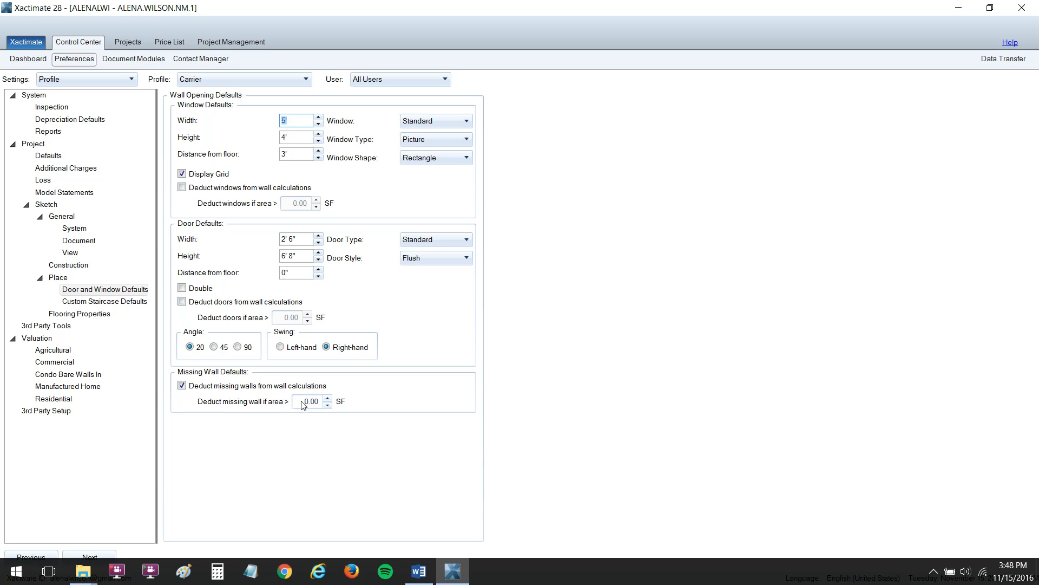
Set the 'Deduct missing wall if area >' threshold to 10.00 SF
left_click(308, 401)
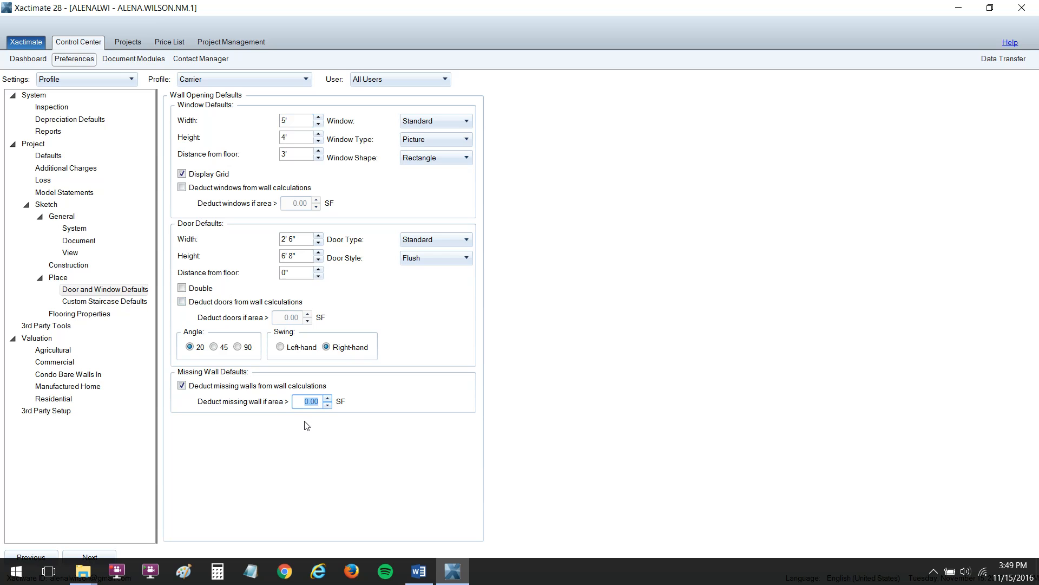
type("10.00")
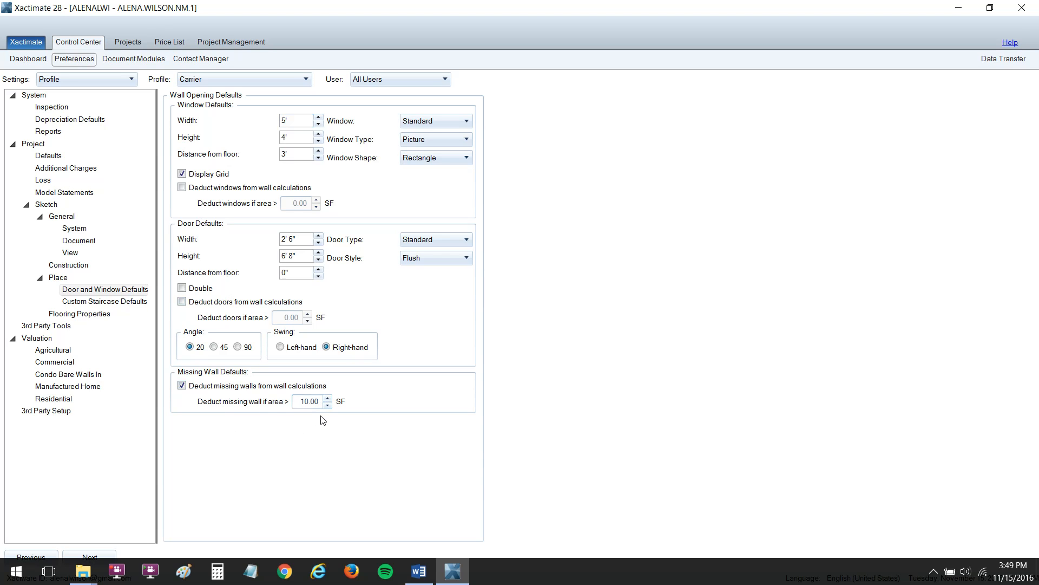
mouse_move(320, 456)
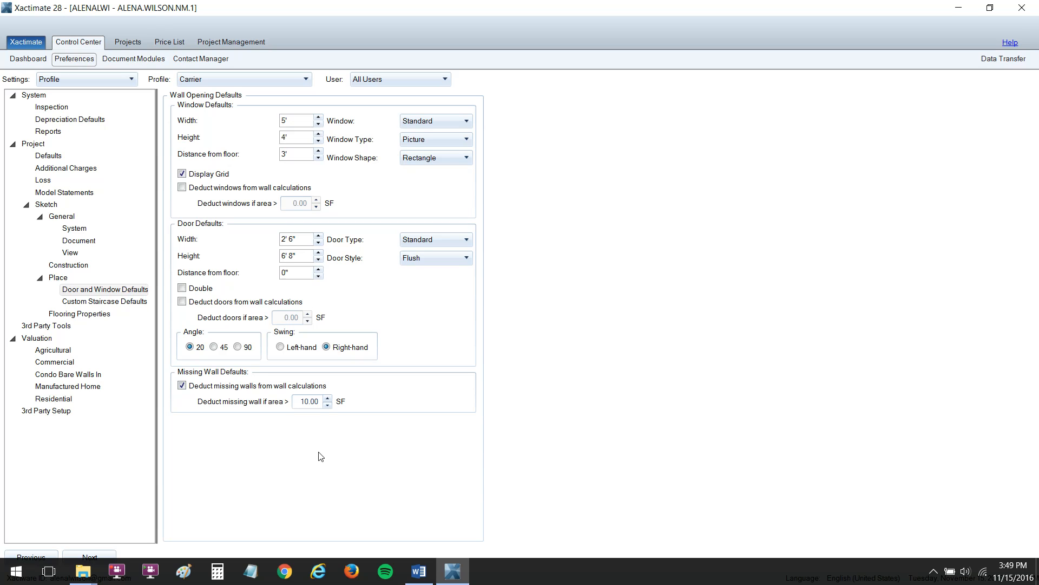
mouse_move(215, 248)
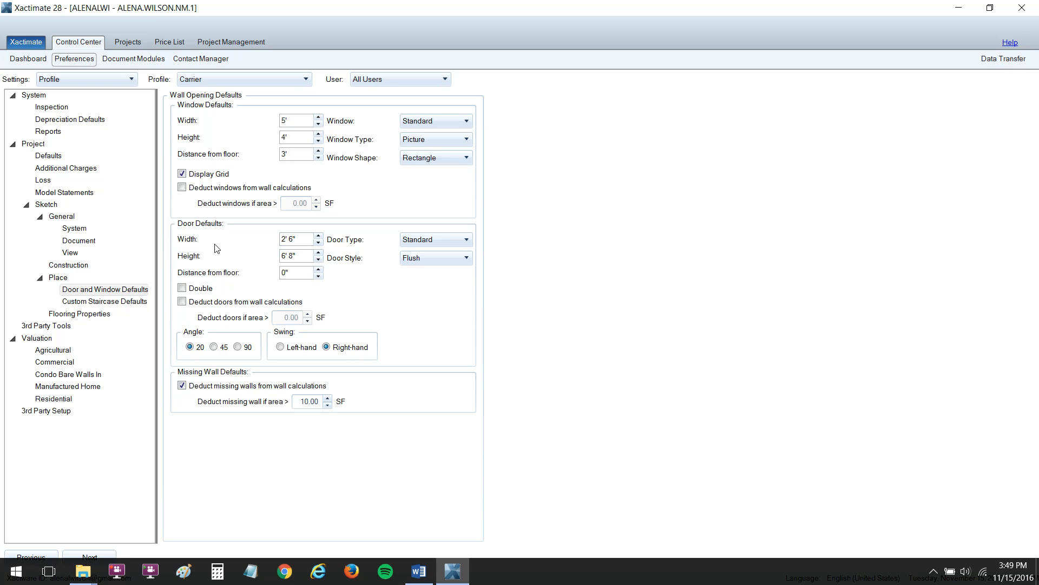
mouse_move(243, 79)
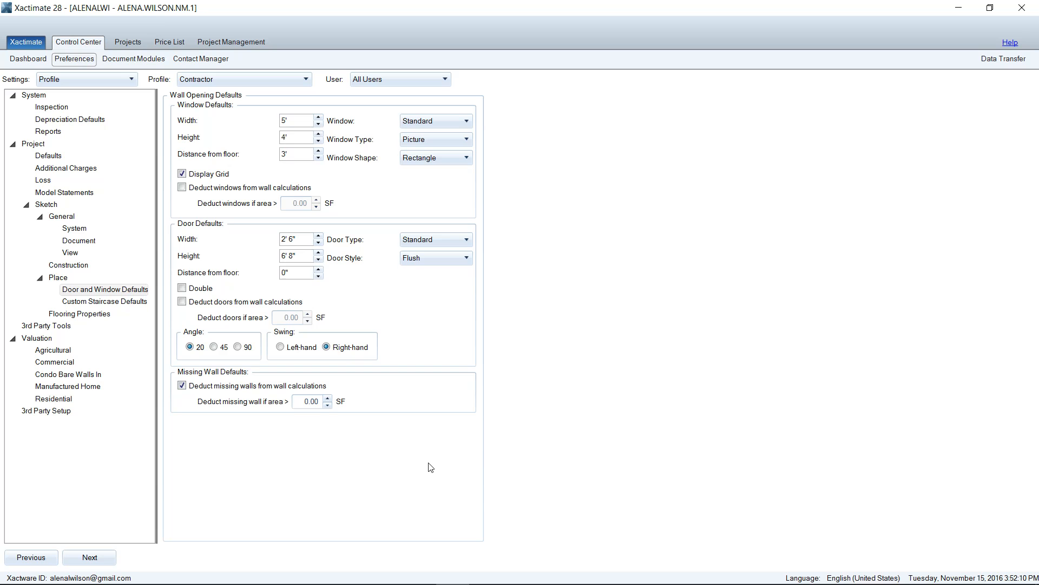
mouse_move(254, 302)
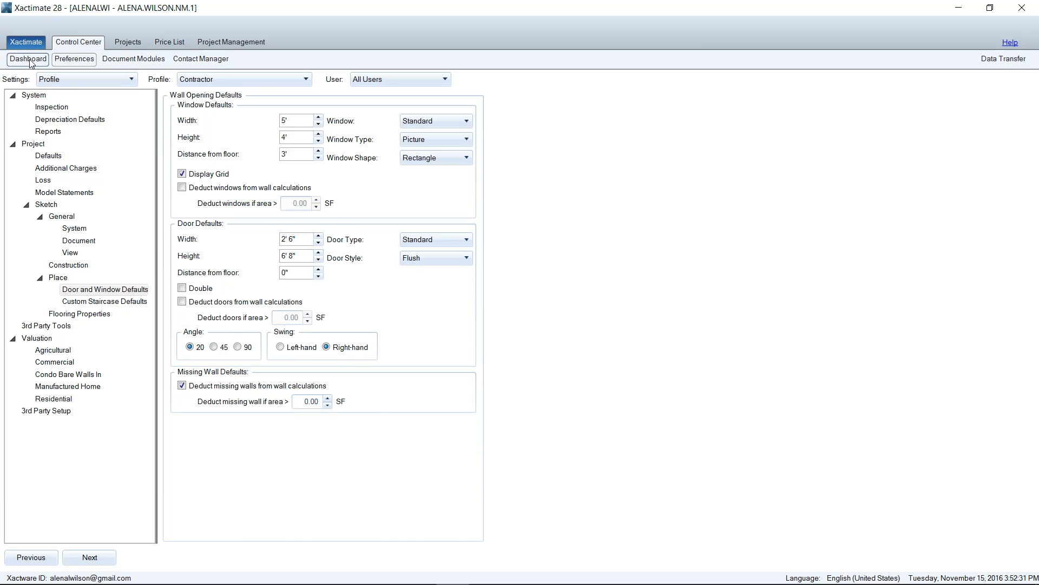
left_click(27, 59)
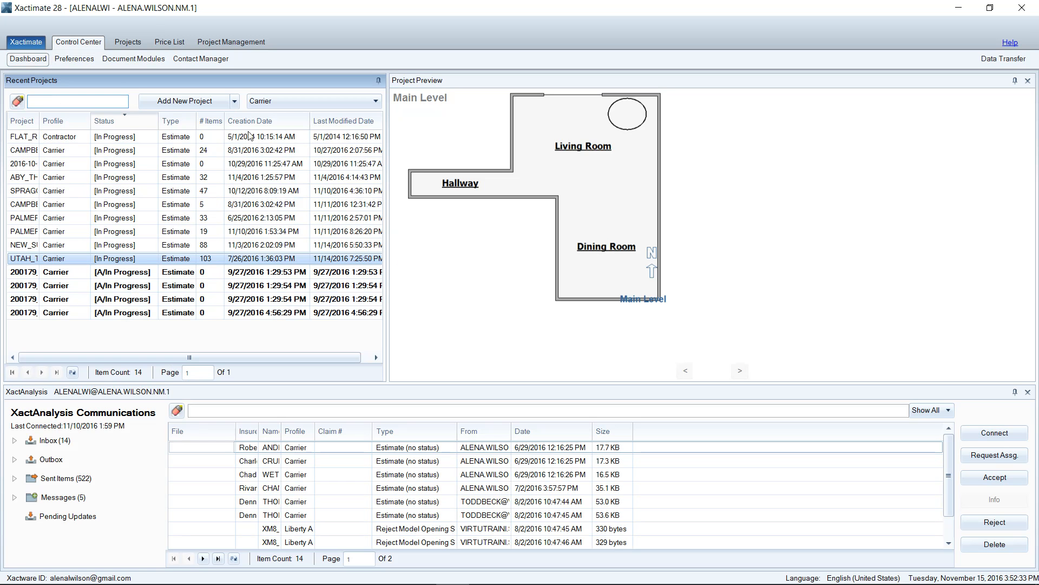
mouse_move(324, 263)
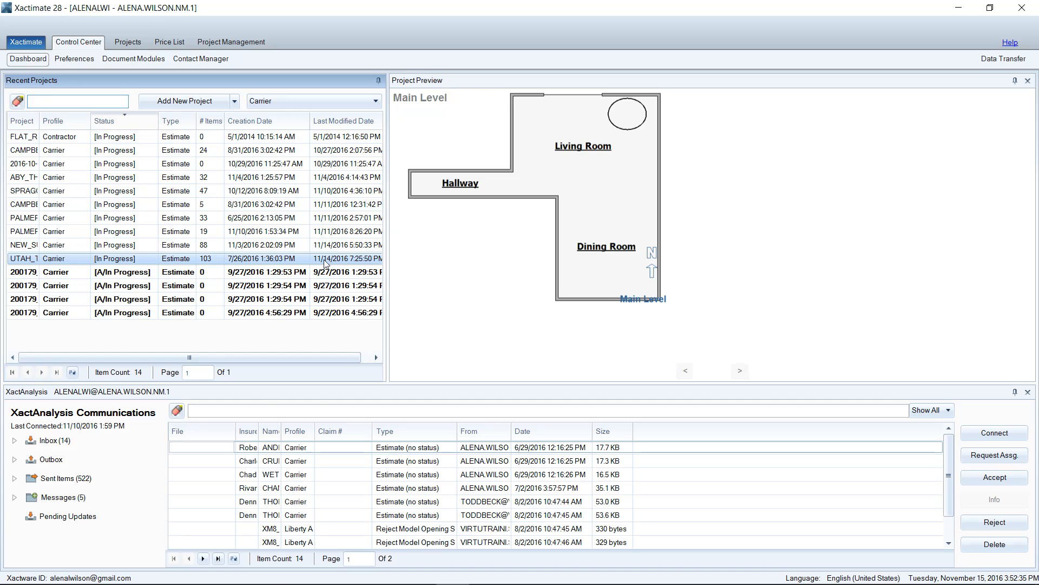
left_click(73, 59)
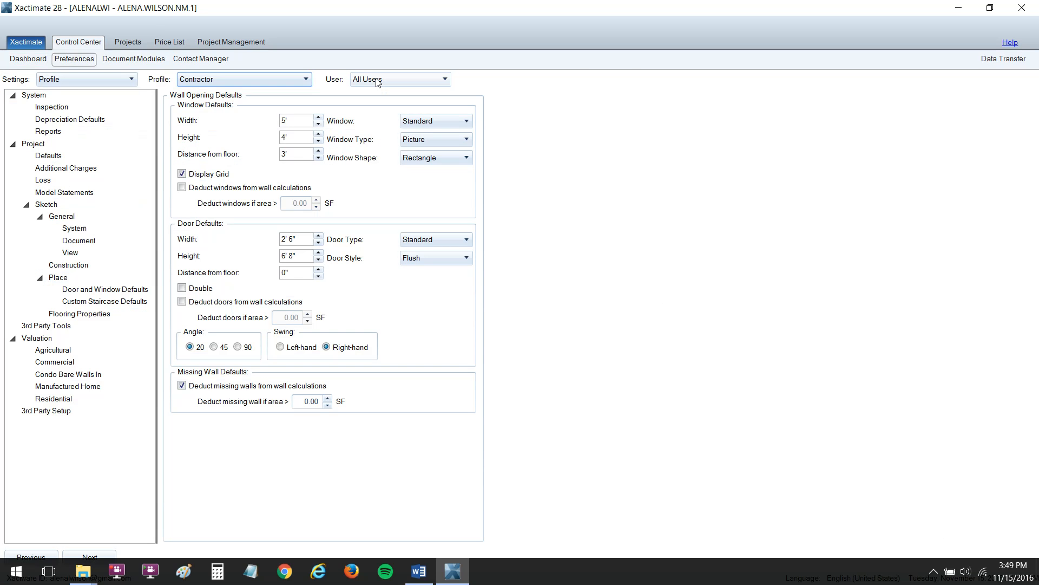